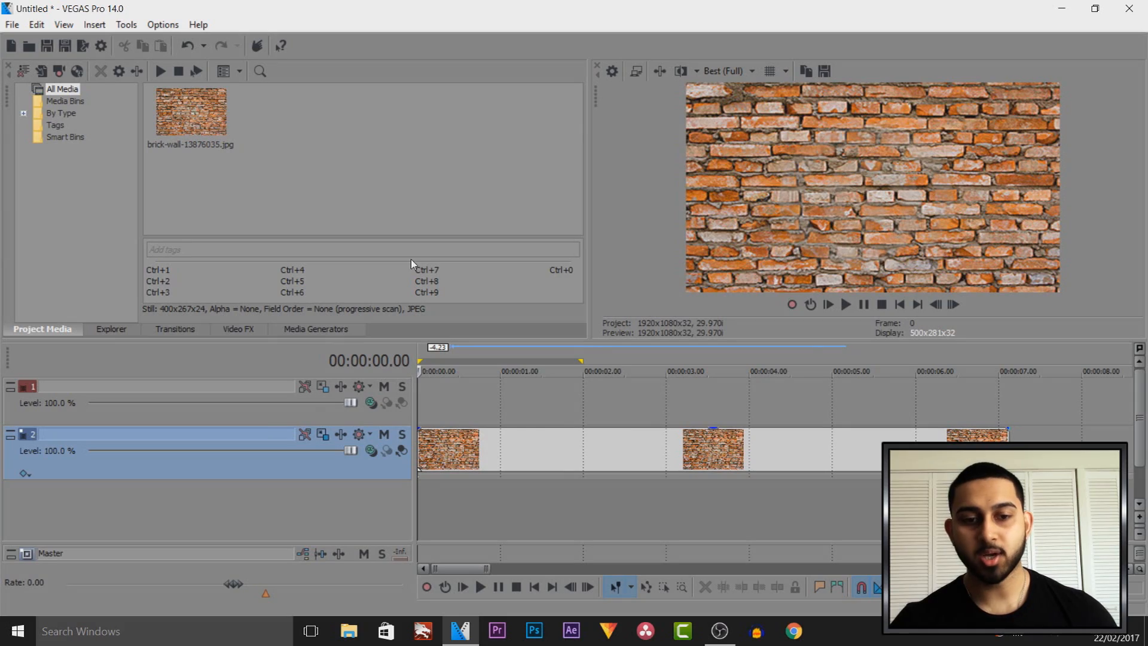
mouse_move(435, 419)
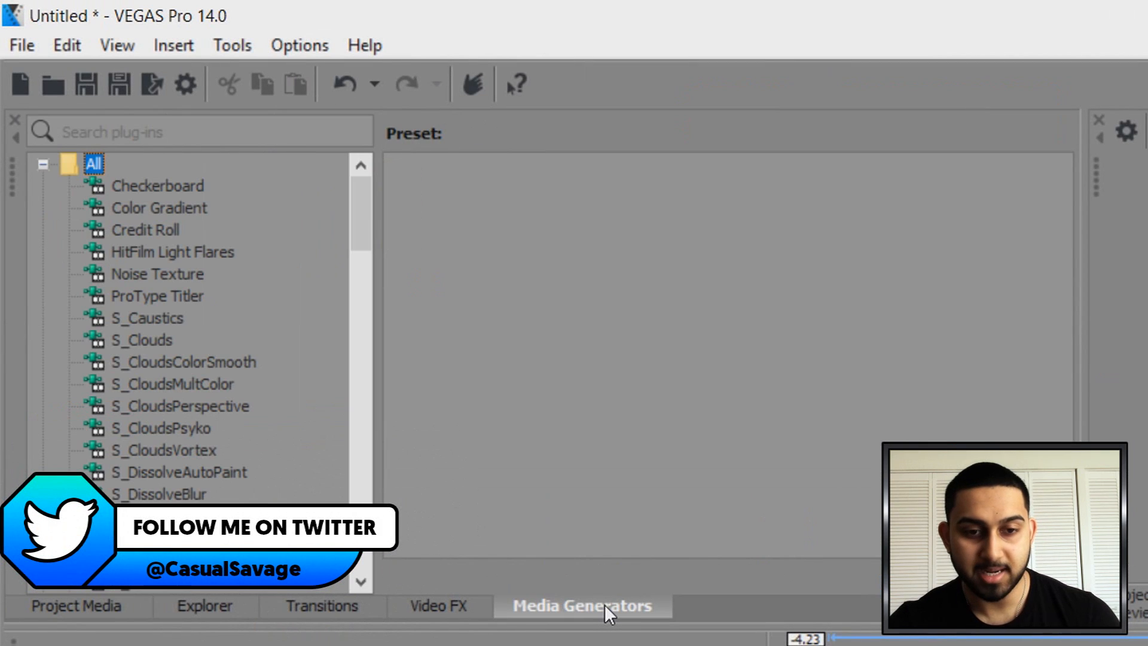
mouse_move(117, 45)
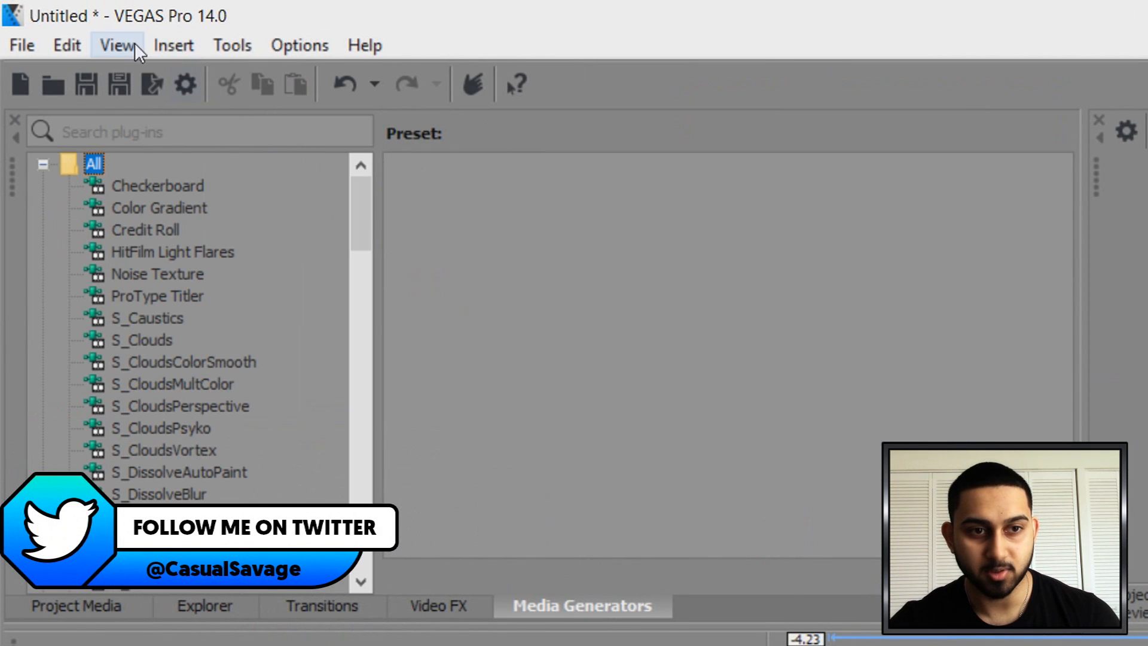
- Place the (Legacy) Text generator's Default Text preset as an event on track 1
left_click(117, 45)
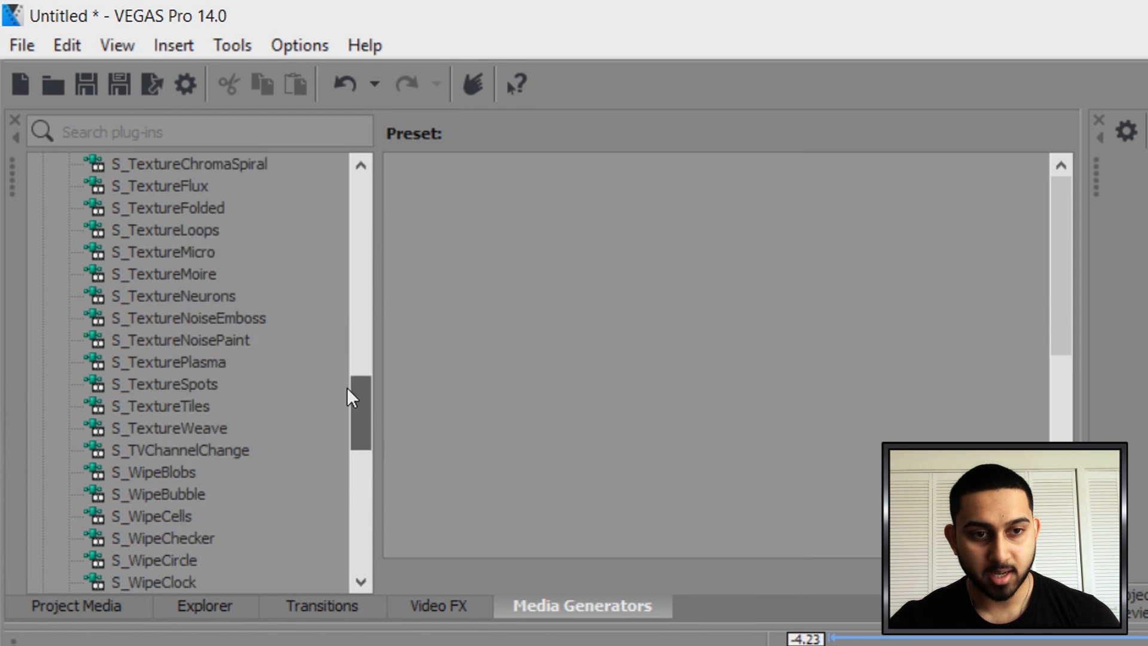
left_click(157, 428)
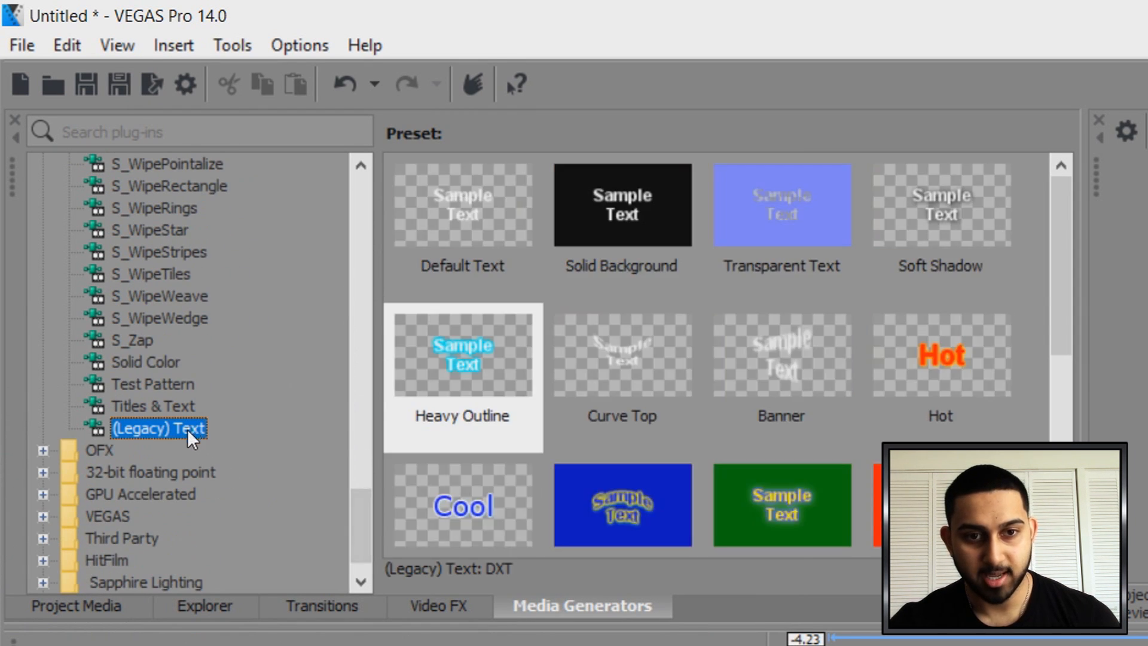
left_click(939, 354)
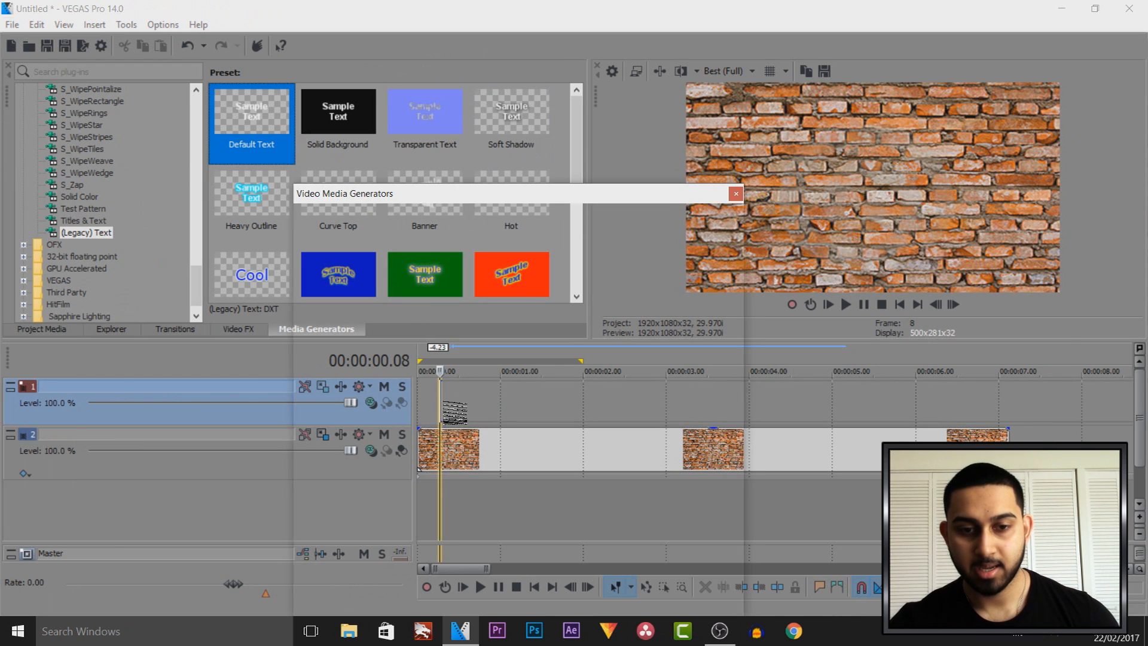
- Replace the sample text so the event reads FLICKER TEXT in the generator window
type("FLICKER TEXT")
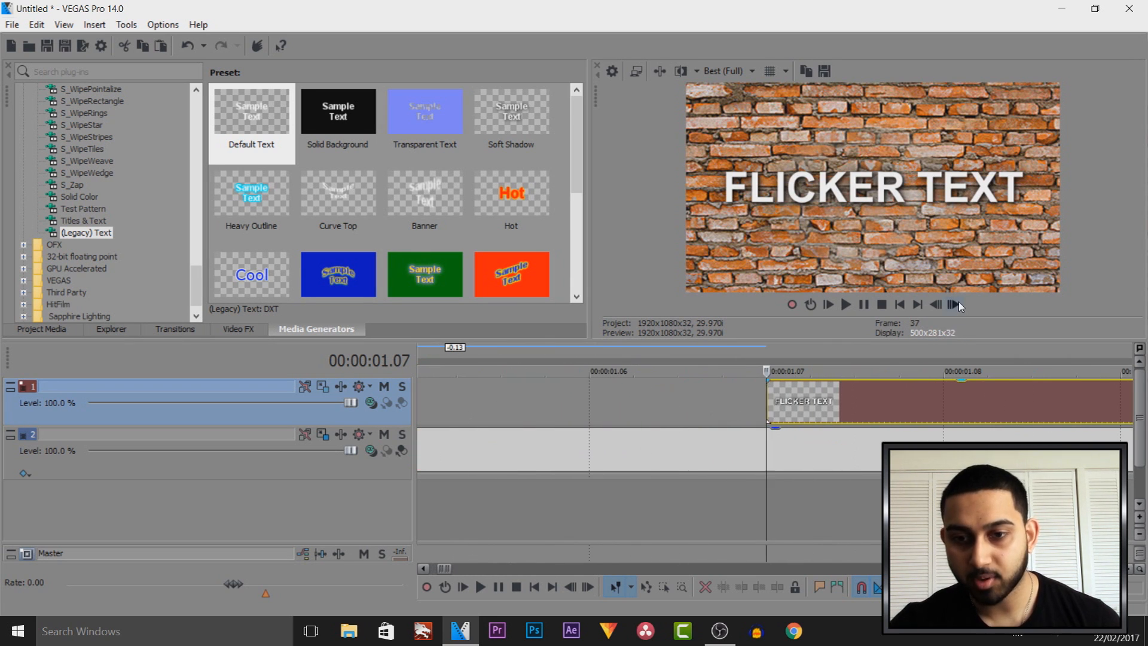
- Split a tiny piece off the text event and paste it as a new copy near the start
left_click(950, 305)
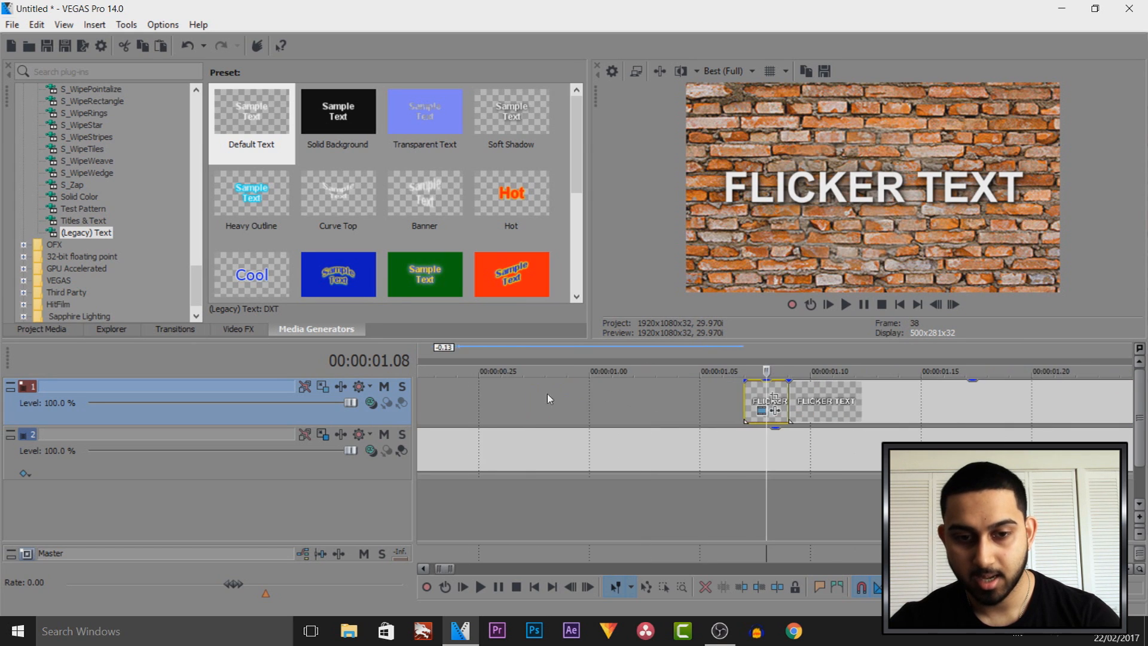
key("ctrl+v")
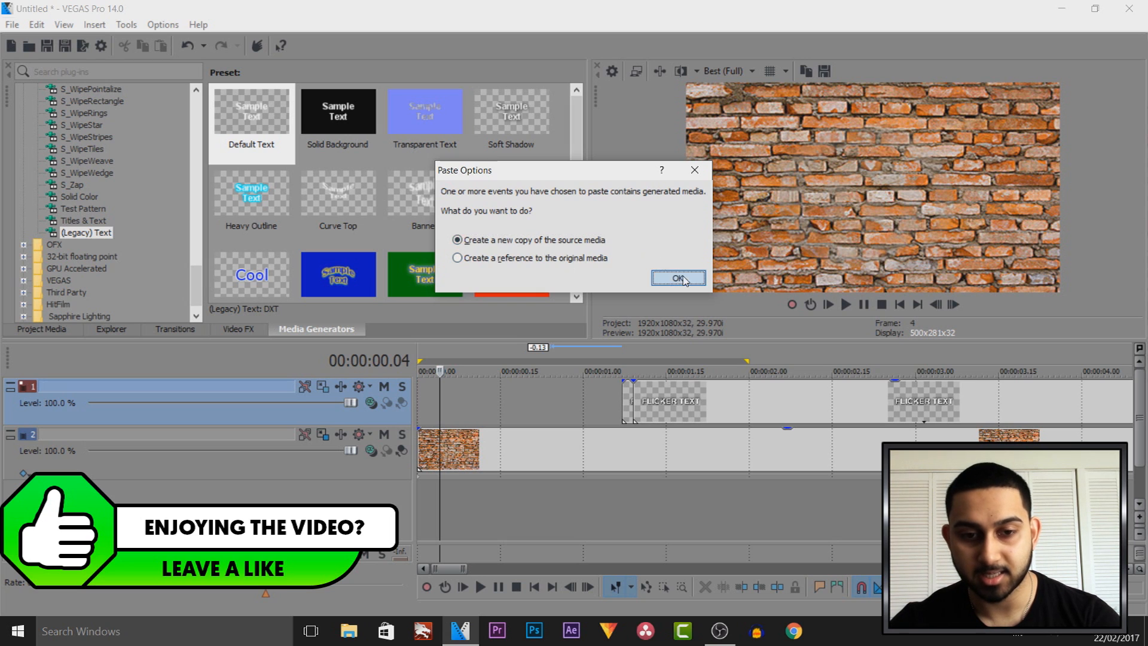
left_click(677, 278)
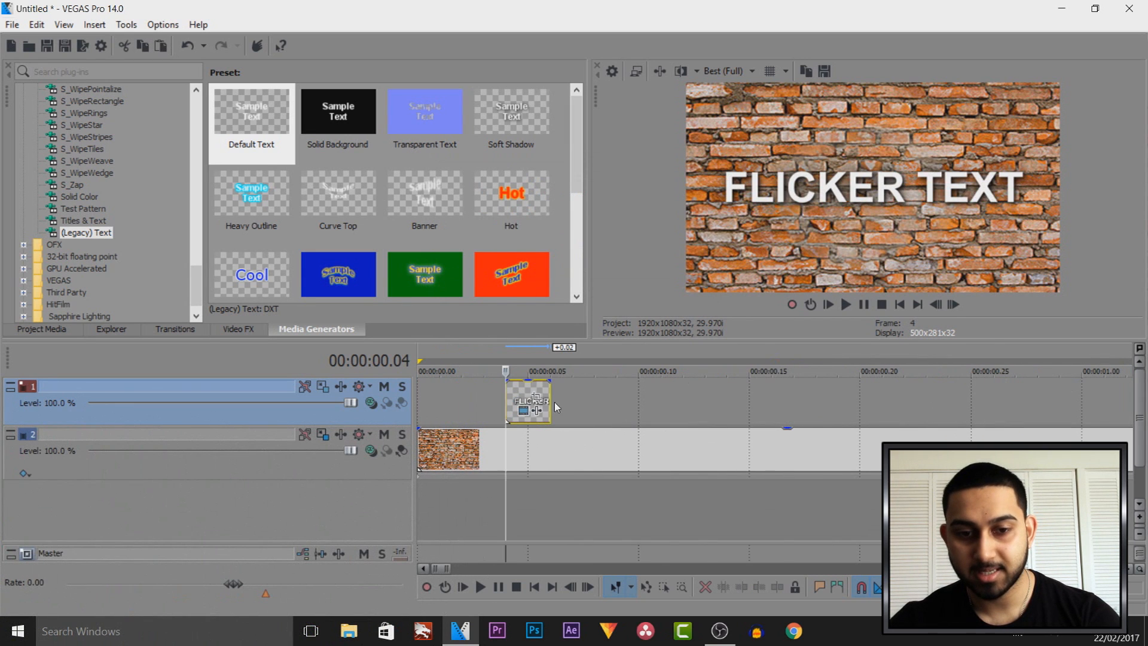
- Trim the pasted clip and paste two more spaced new copies early on track 1
left_click_drag(527, 401, 637, 402)
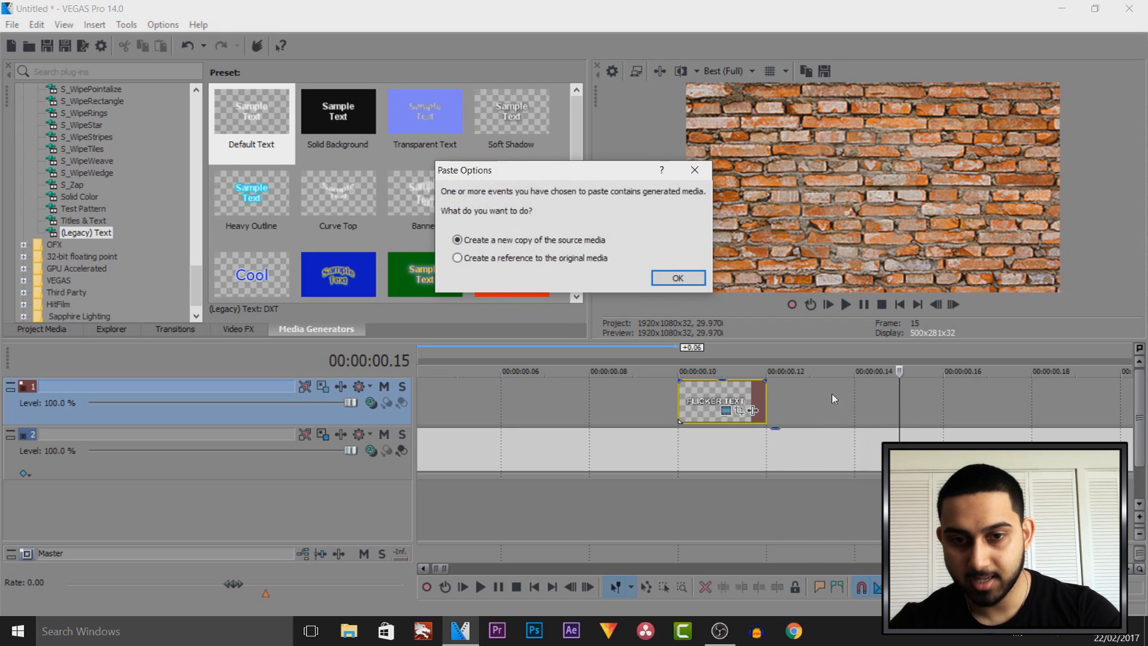
left_click(676, 277)
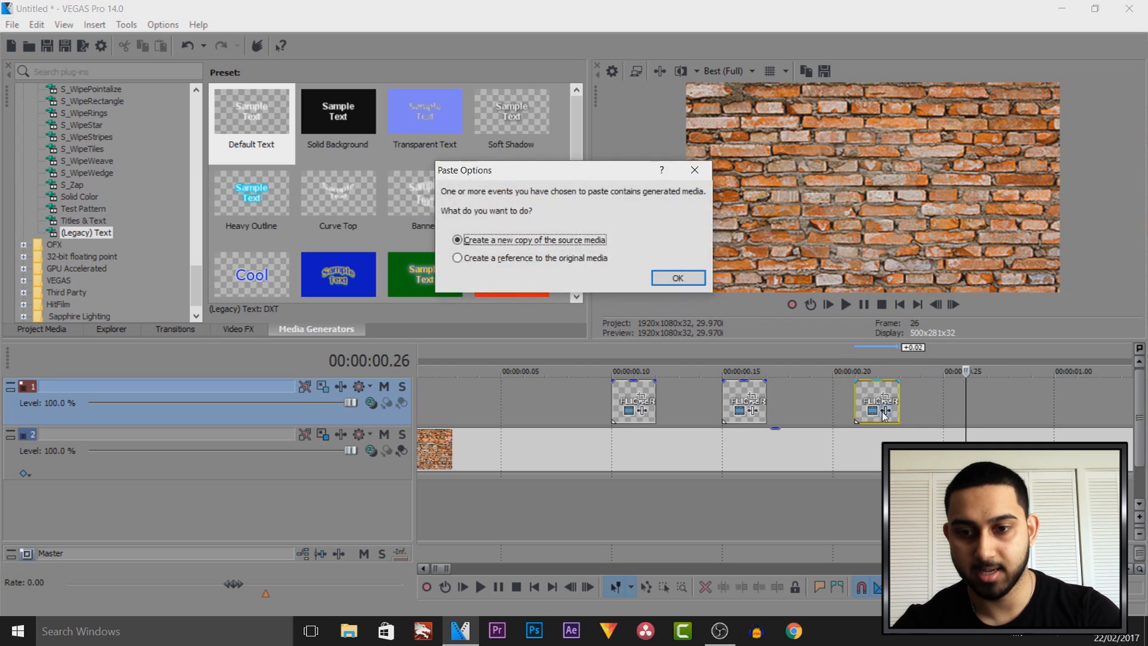
left_click(676, 279)
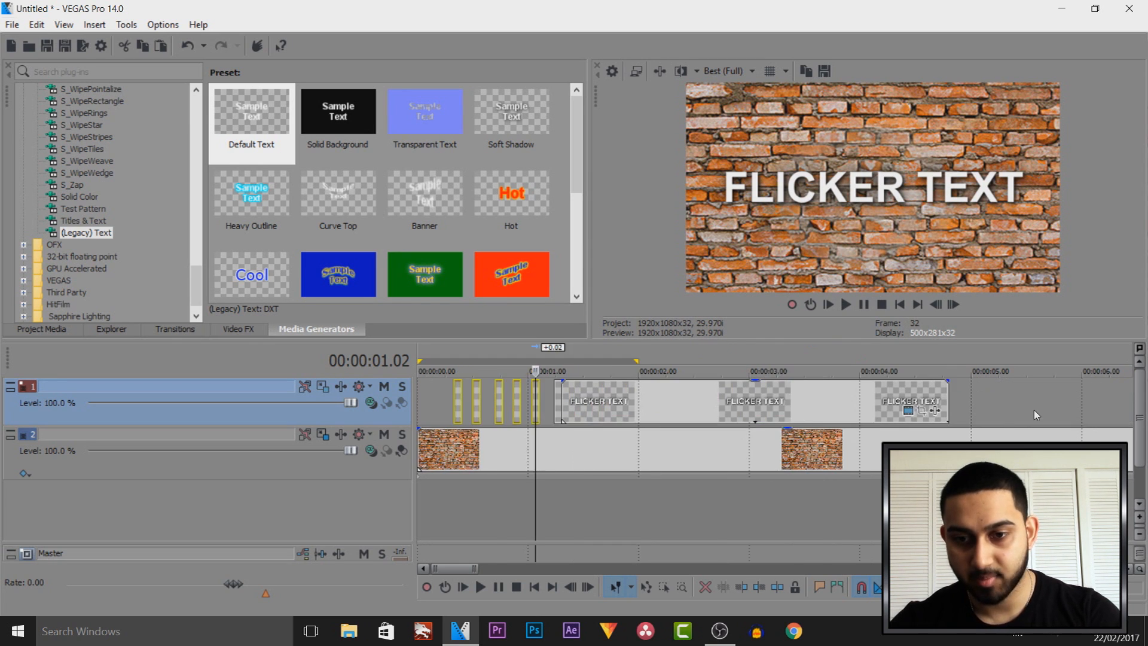
- Paste another new copy of the short text clip around the five-second mark
key("ctrl+v")
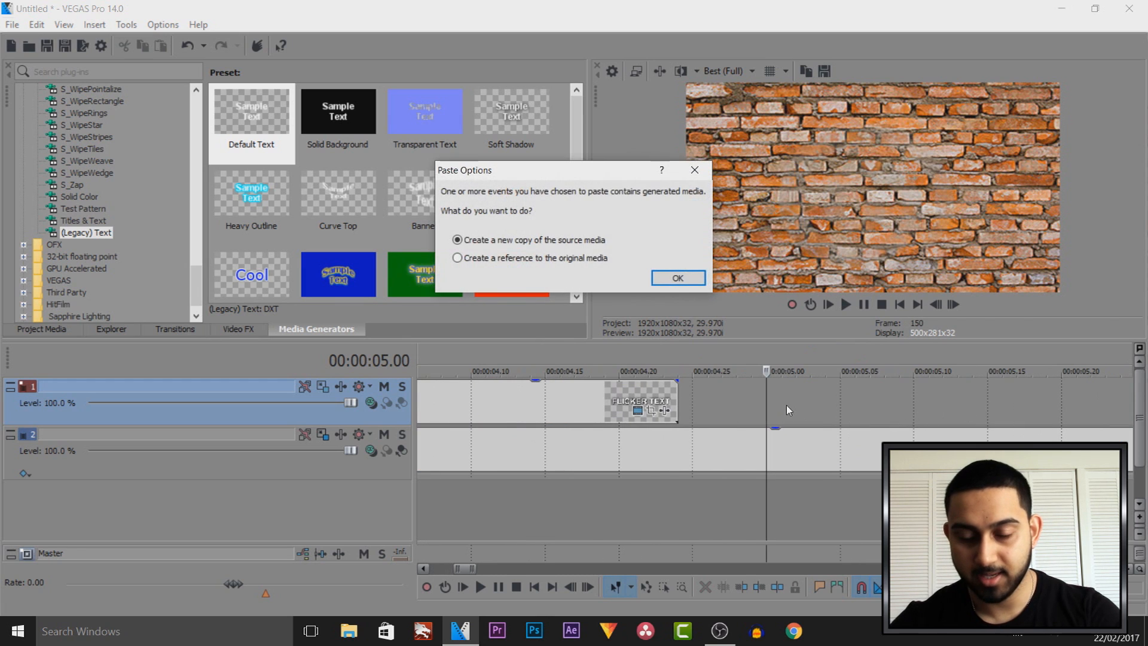
left_click(675, 277)
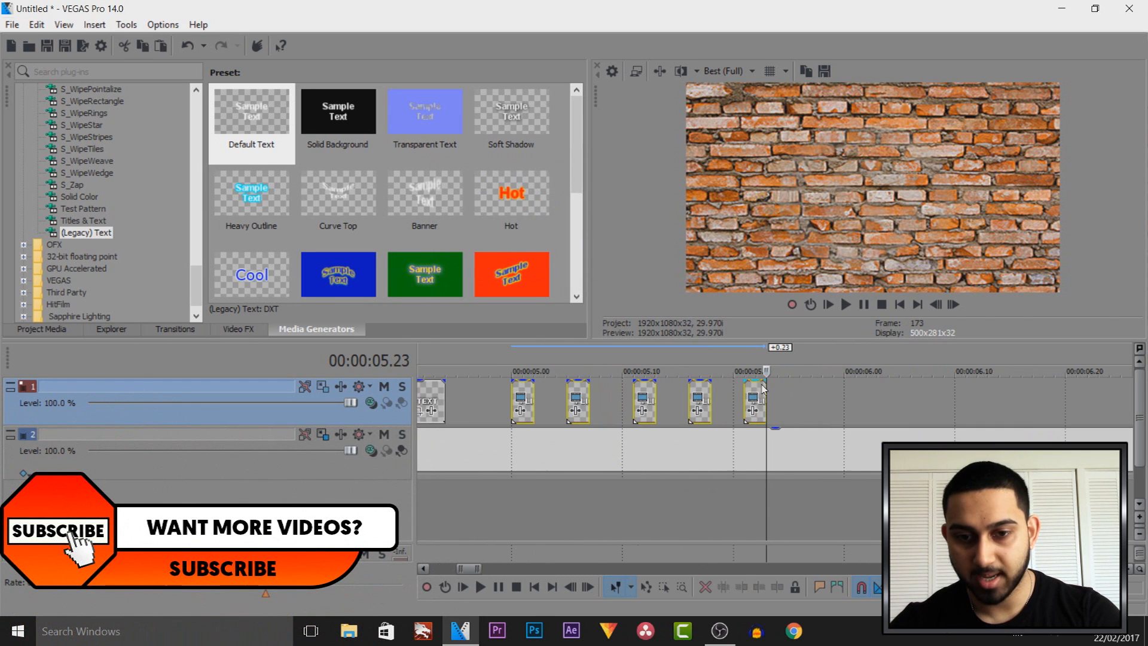